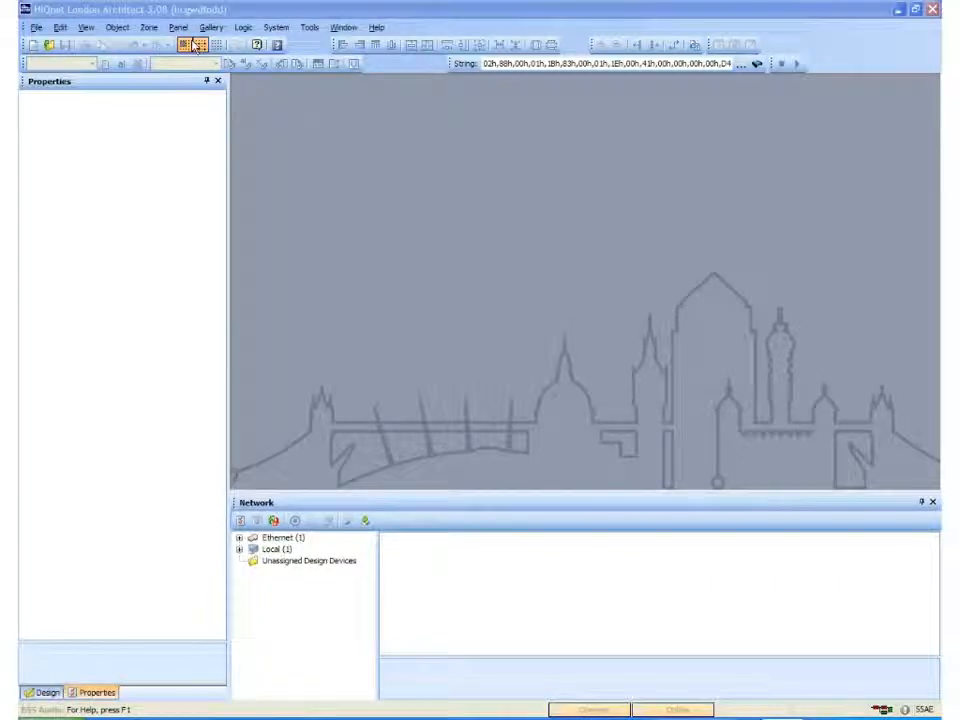
- Expand the Ethernet branch in the Network pane to show the discovered JBL SDEC-4500P
left_click(84, 28)
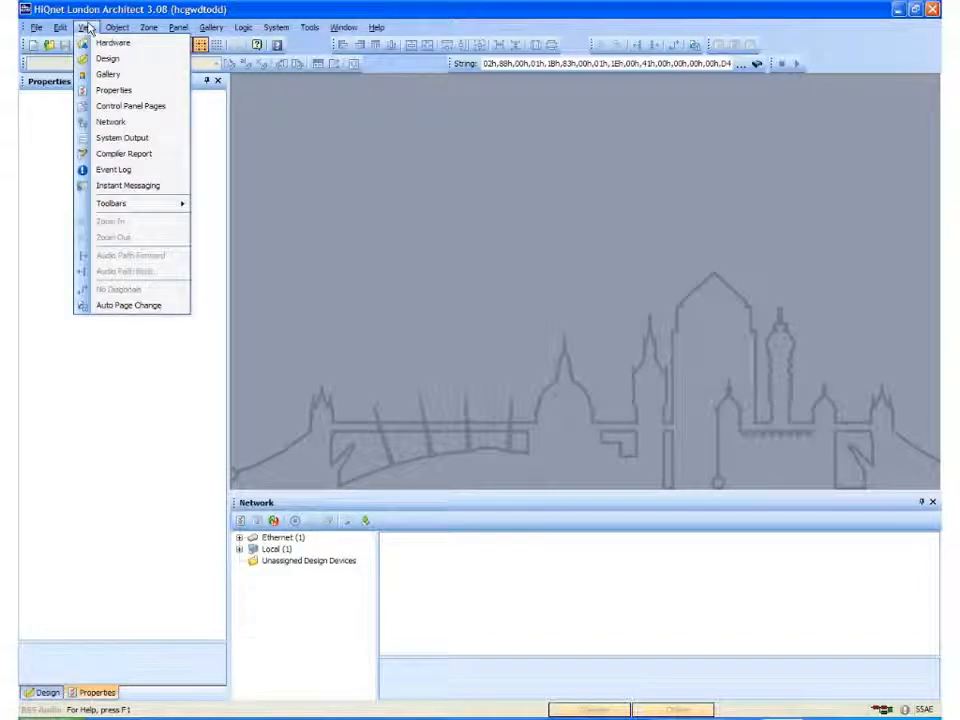
mouse_move(110, 122)
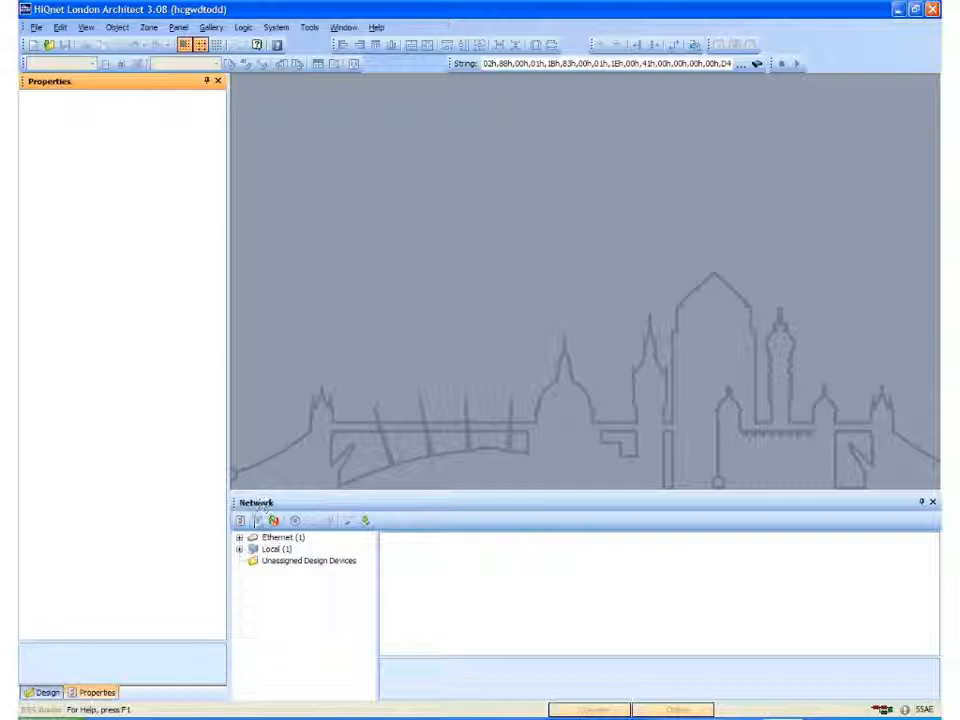
left_click(282, 538)
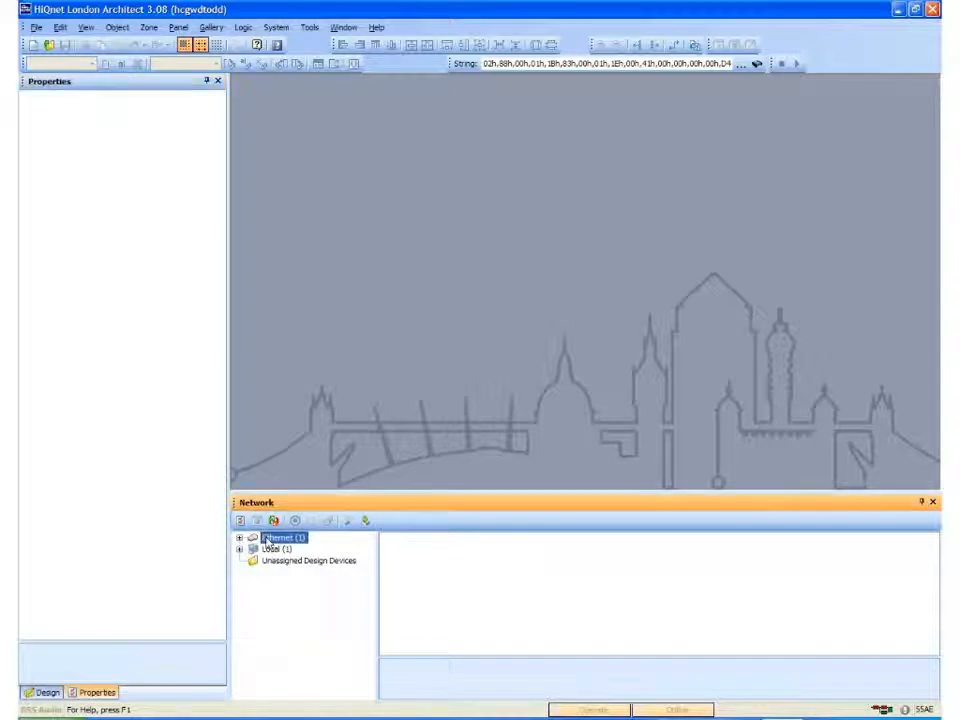
left_click(240, 538)
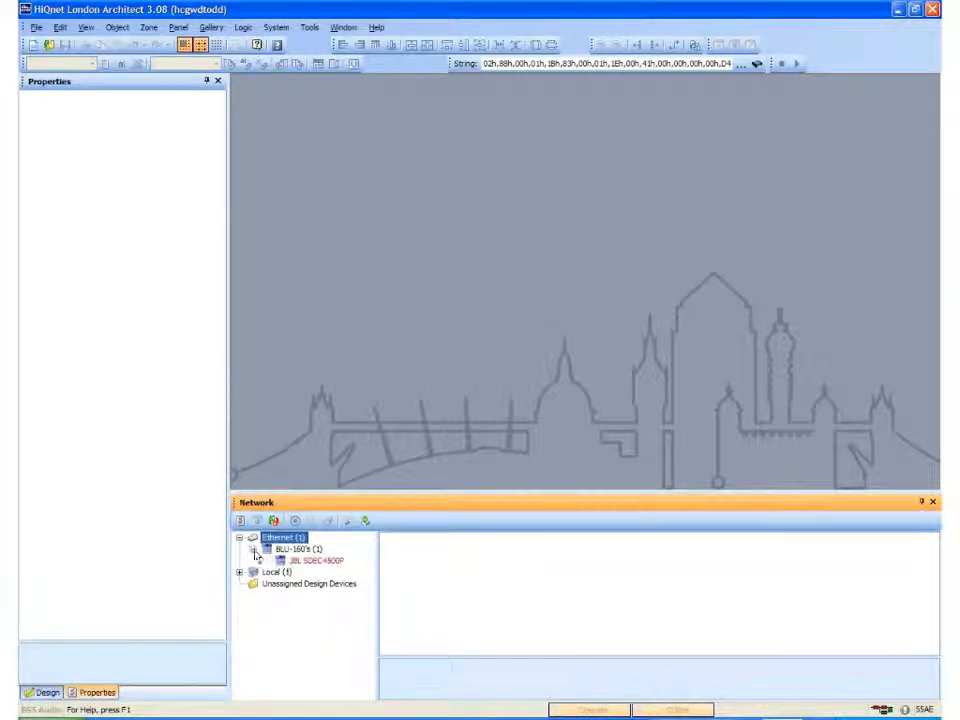
left_click(316, 560)
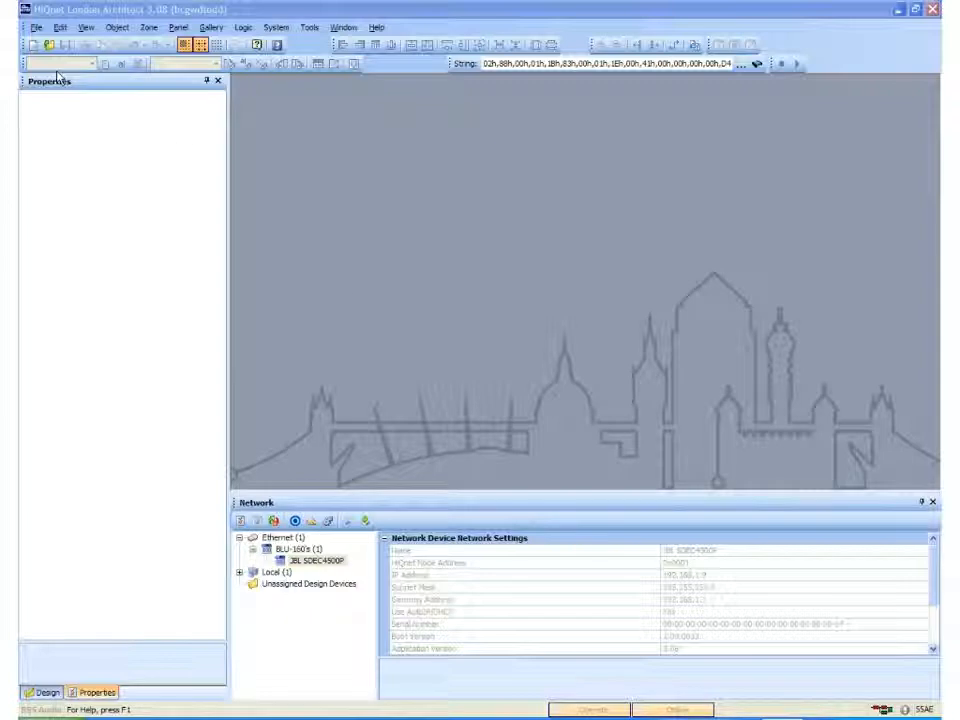
- Open the SDEC4500 .architect design file from My Documents via File > Open
left_click(36, 28)
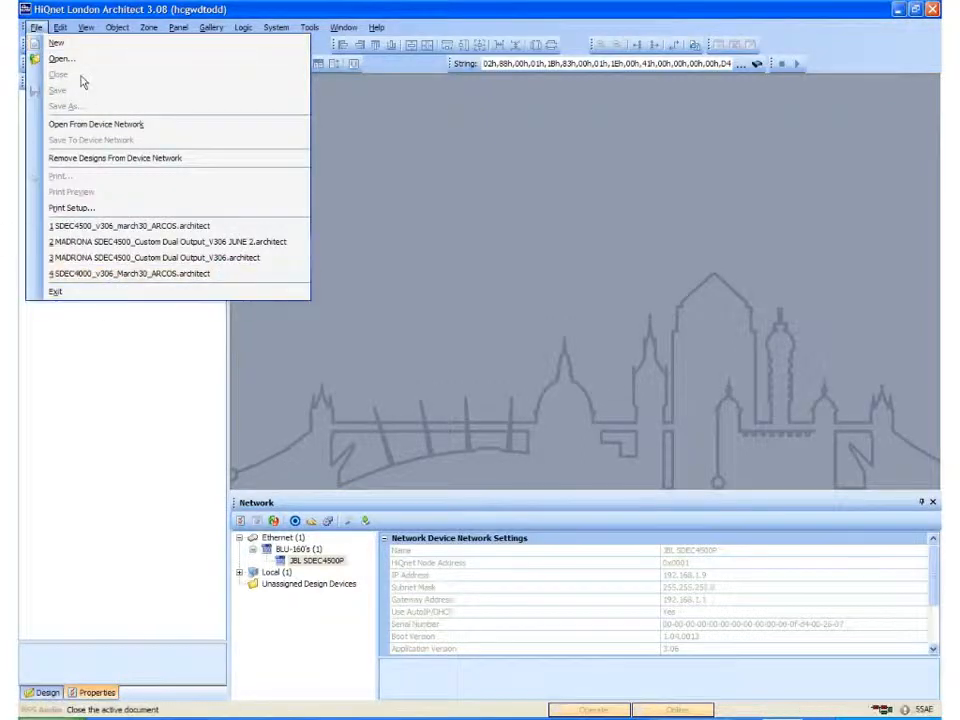
mouse_move(60, 60)
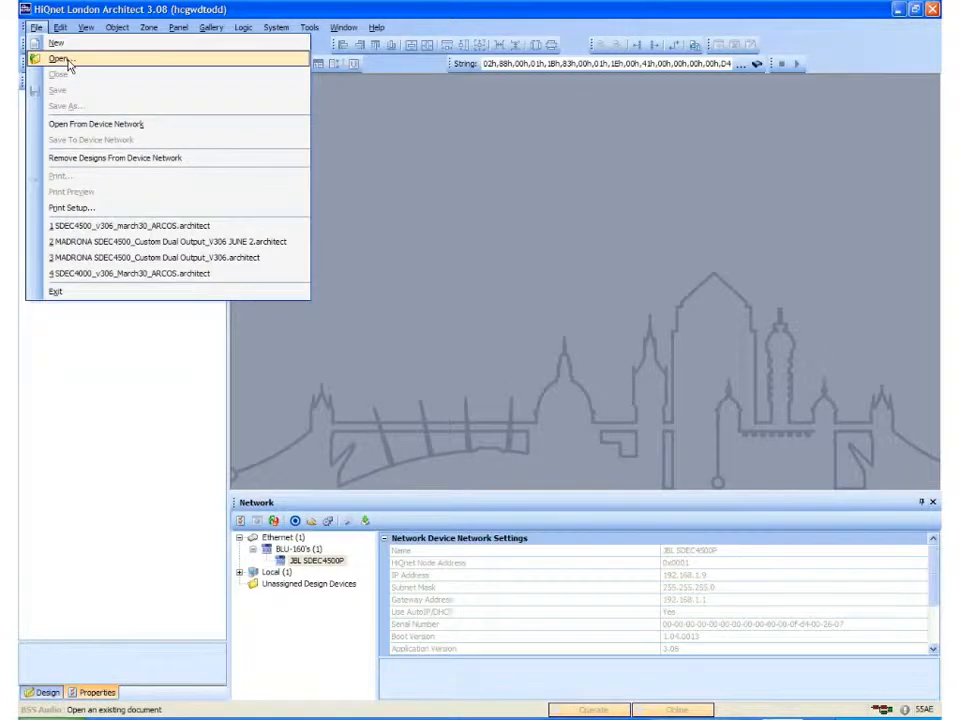
left_click(58, 60)
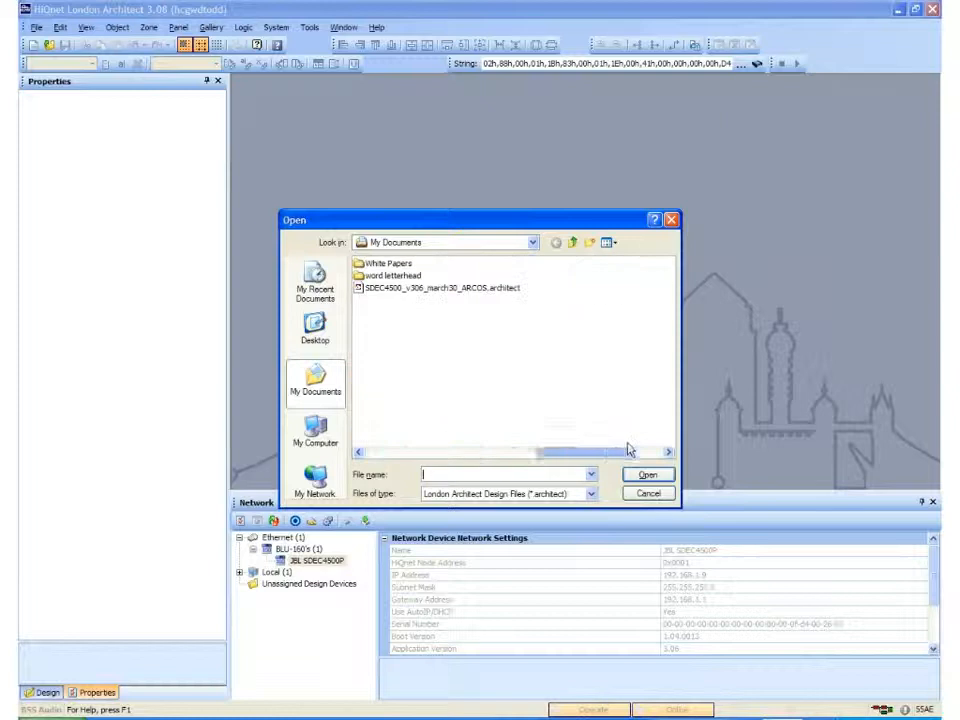
left_click(444, 288)
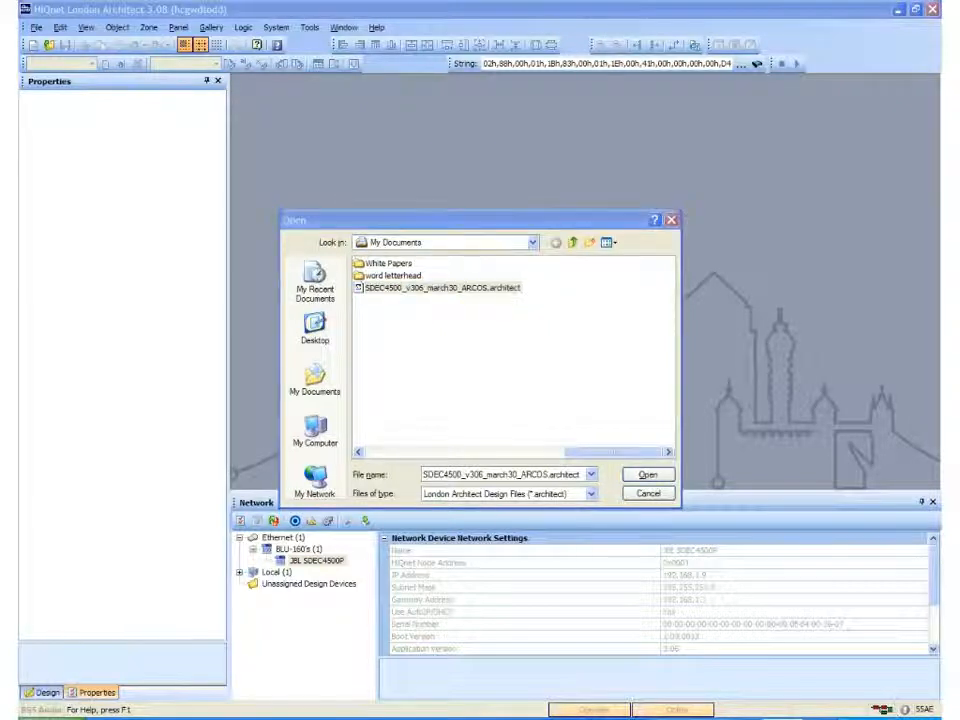
left_click(648, 474)
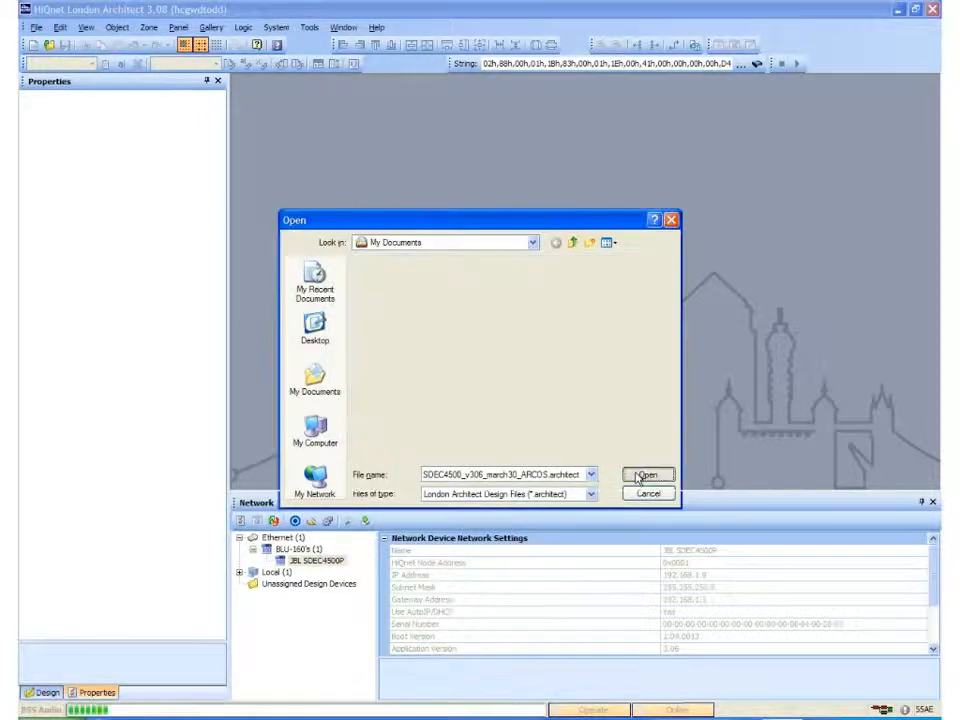
- Answer Yes to updating the device firmware before going online
left_click(648, 474)
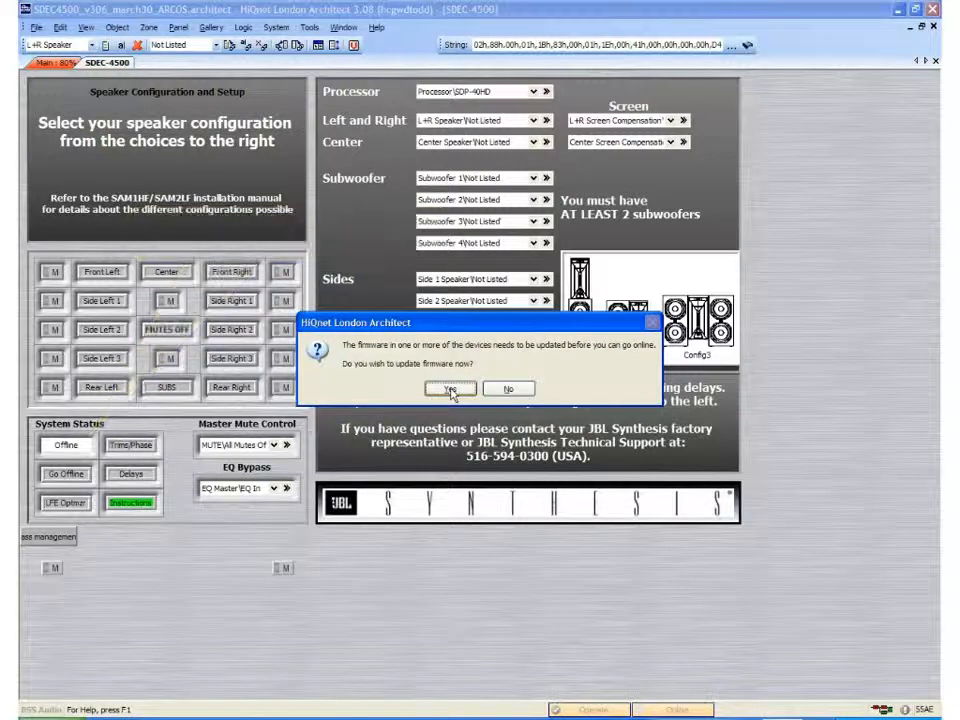
left_click(450, 388)
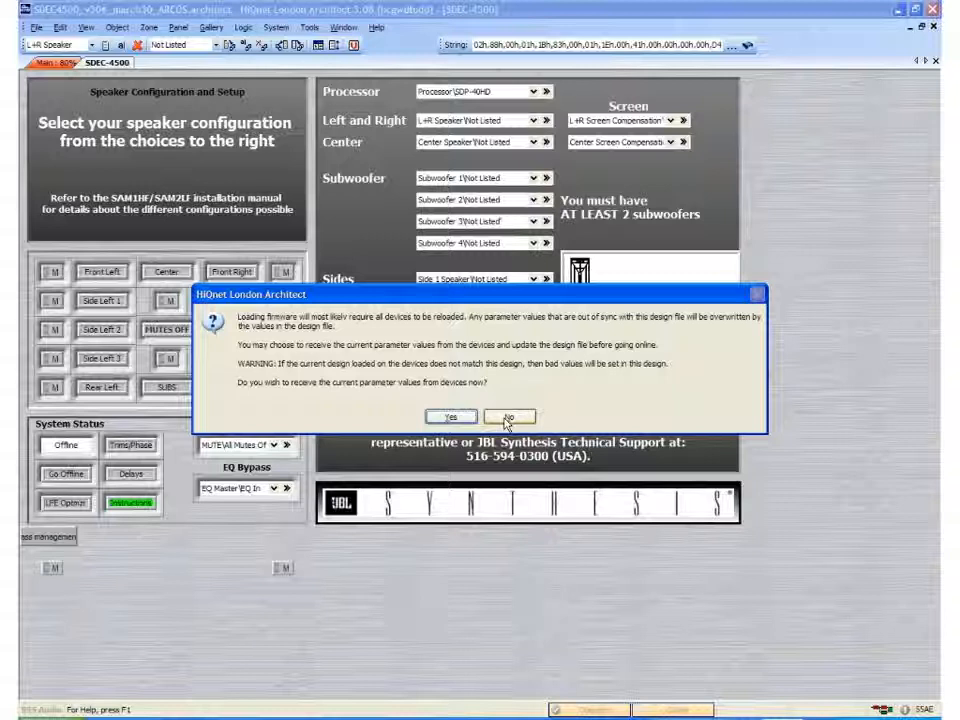
- Acknowledge the parameter warning and load new firmware onto the JBL SDEC-4500P
left_click(508, 418)
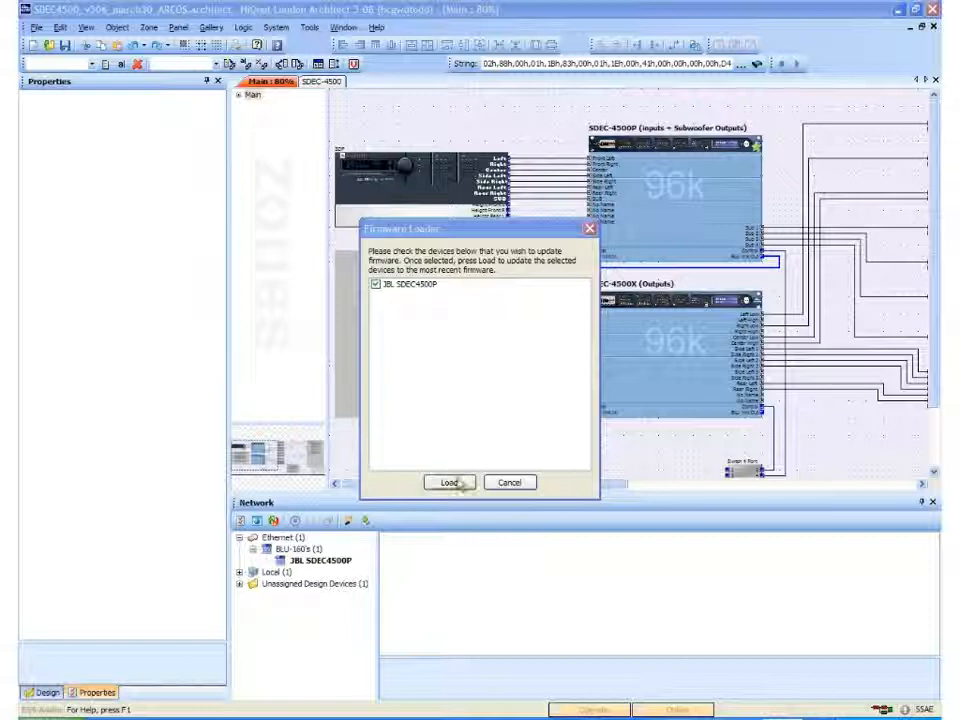
left_click(448, 482)
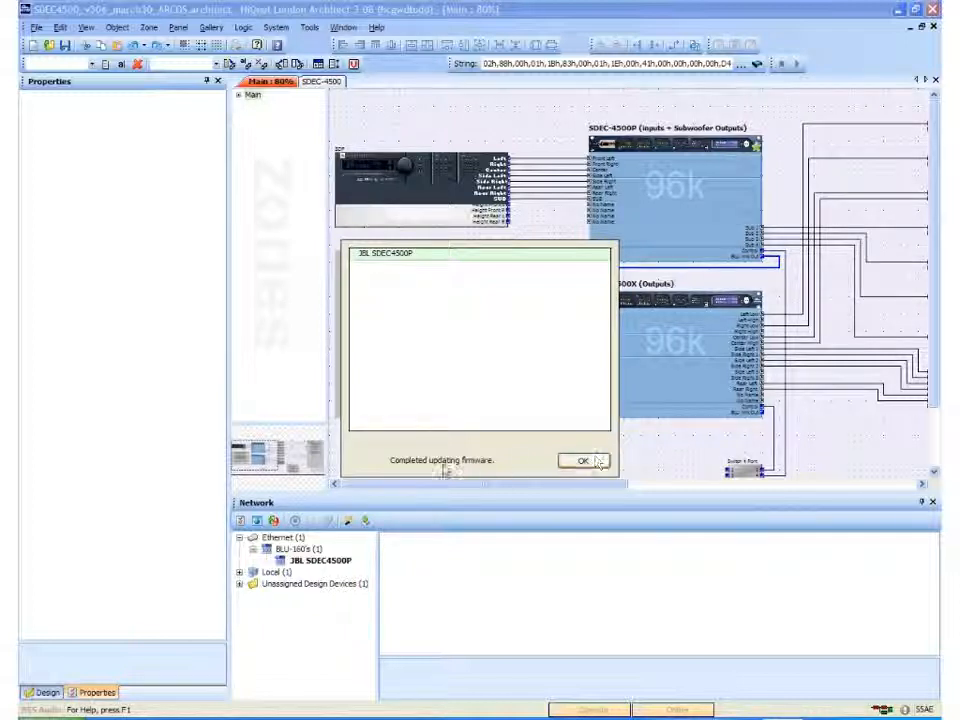
- Dismiss the completed firmware update and go online from the System menu
left_click(584, 460)
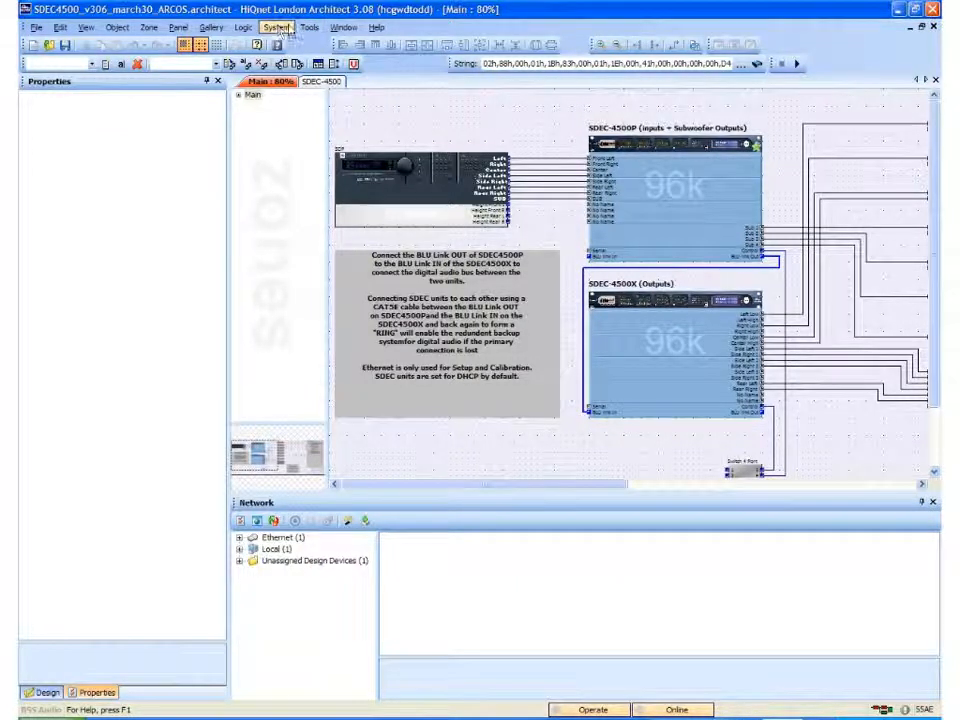
left_click(276, 28)
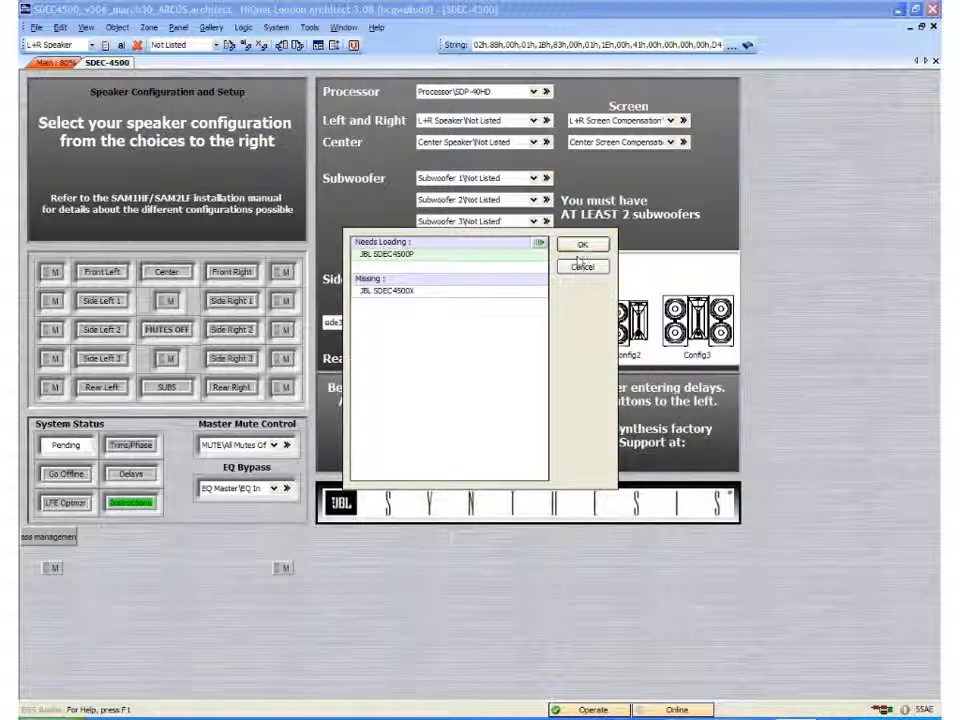
- Confirm loading the SDEC-4500P and verify Operate and Online are checked in the status bar
left_click(584, 244)
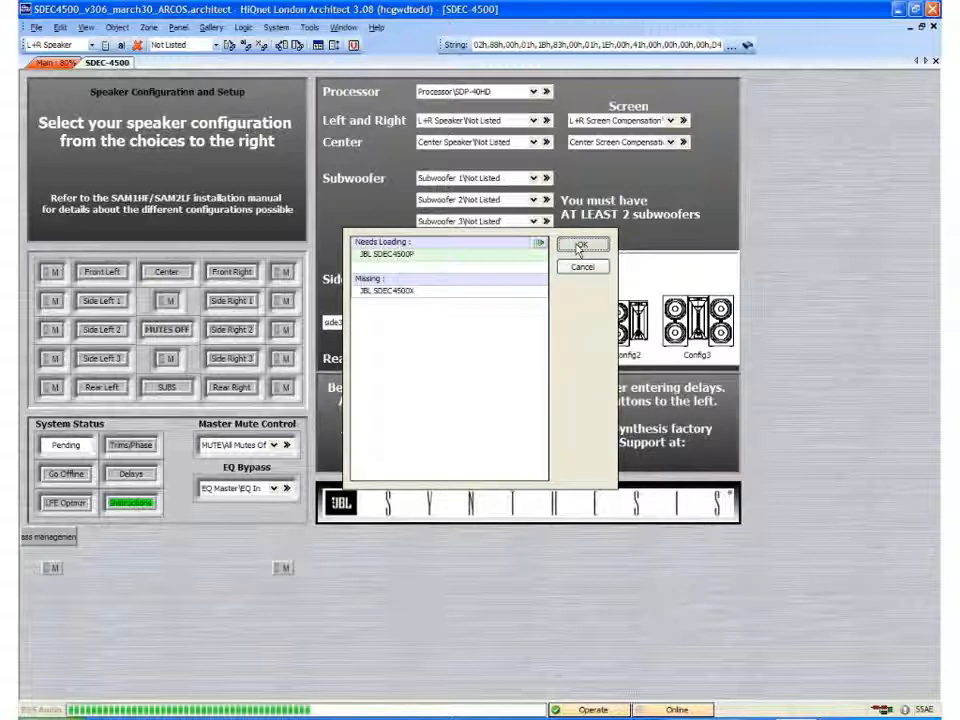
left_click(584, 246)
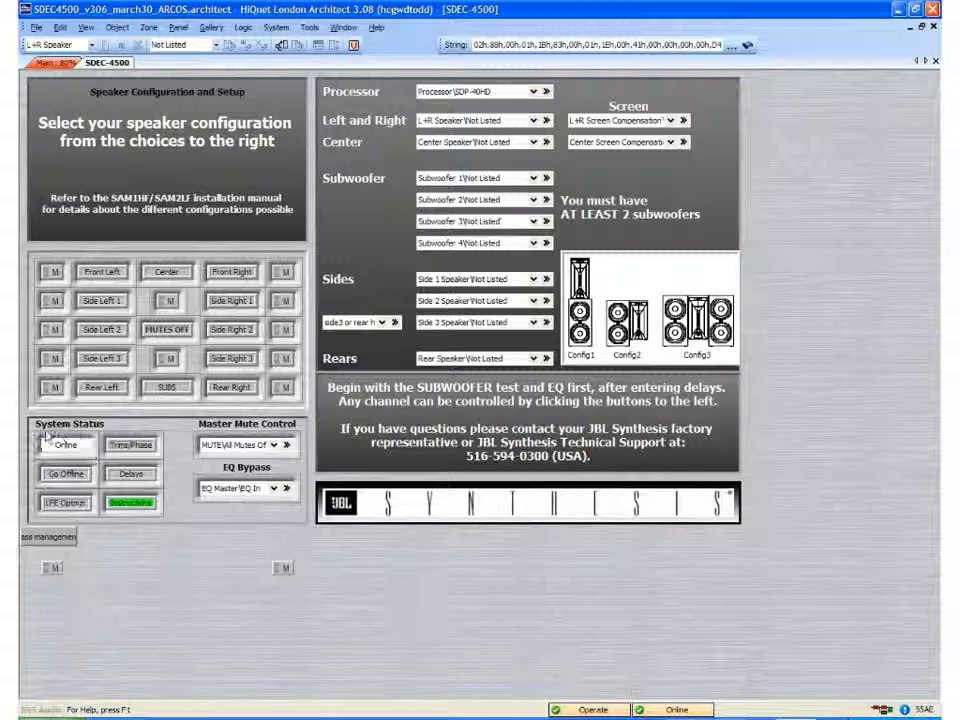
left_click(64, 444)
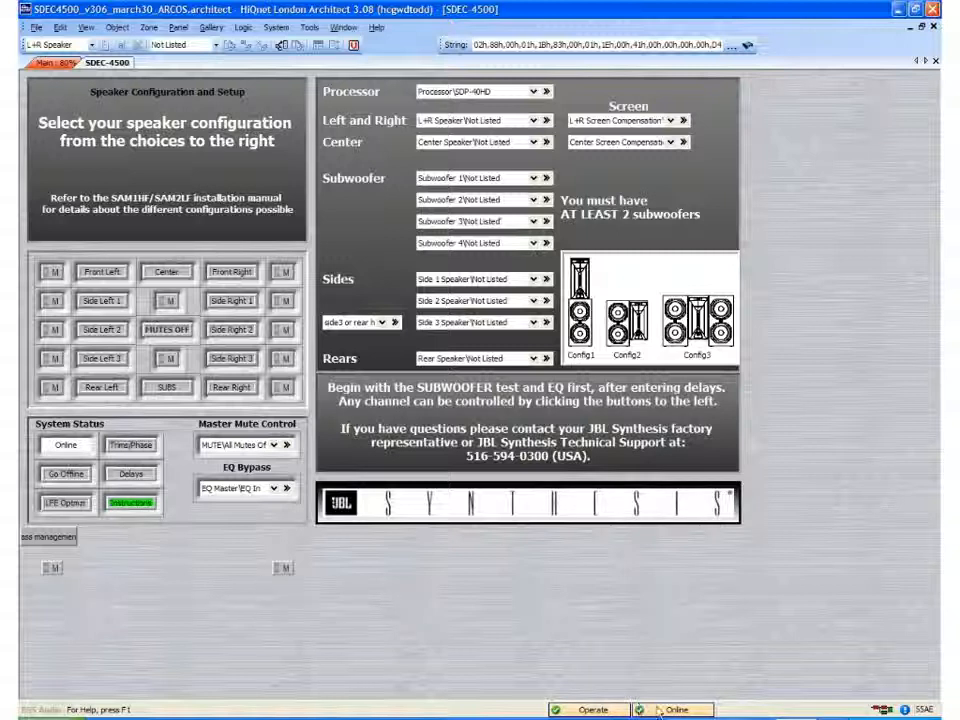
left_click(592, 708)
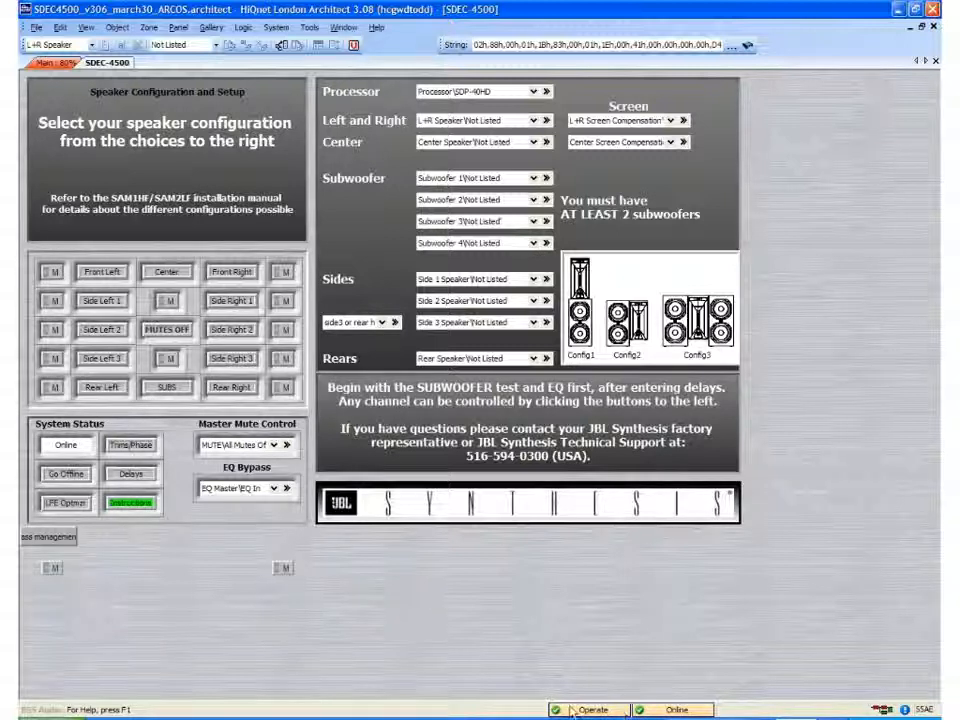